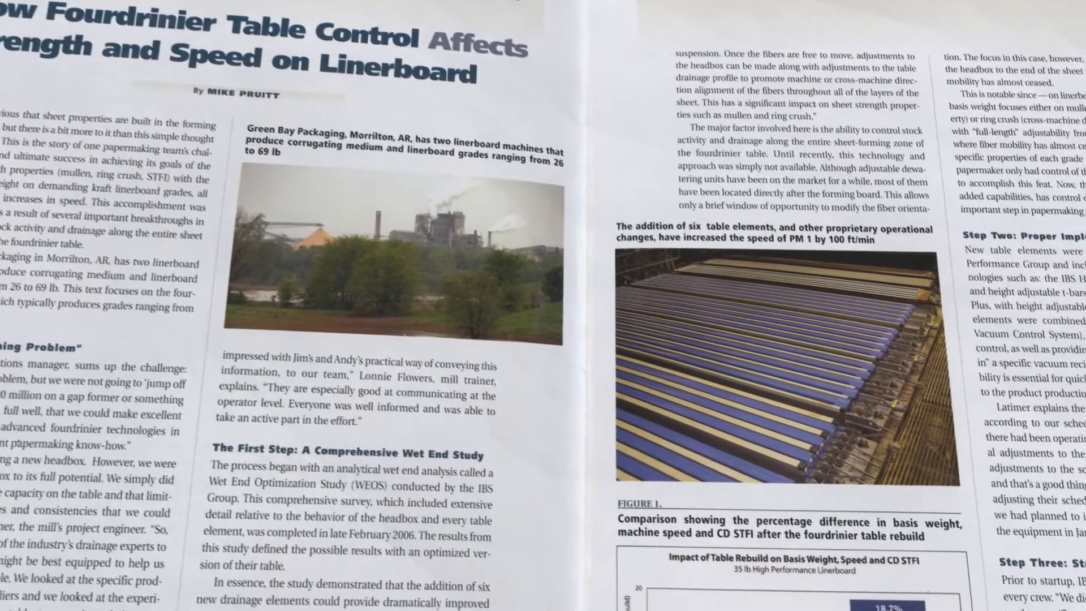
scroll("down", 3)
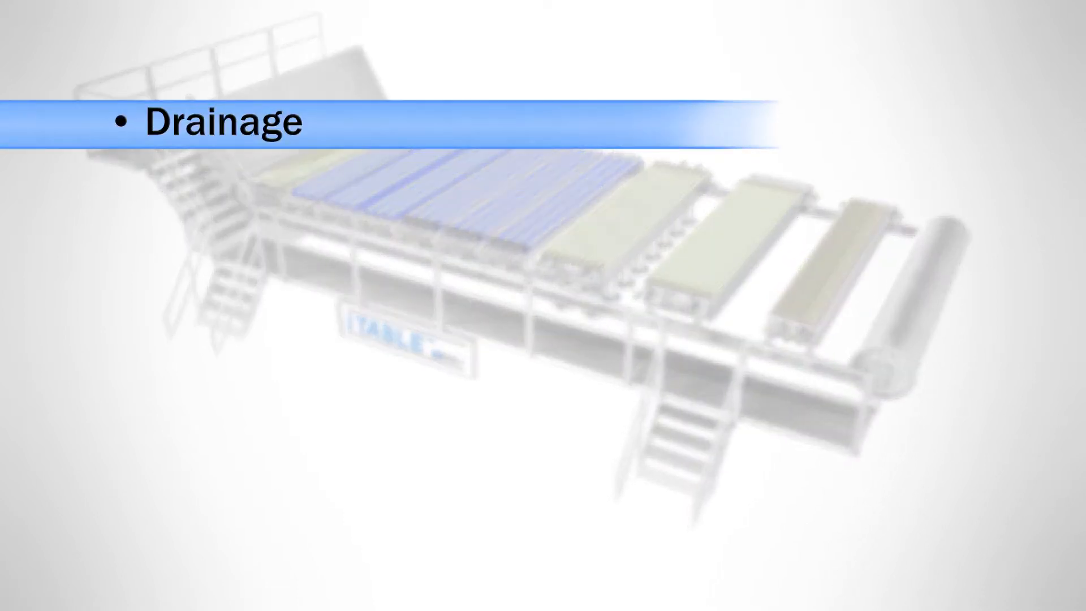
key("right")
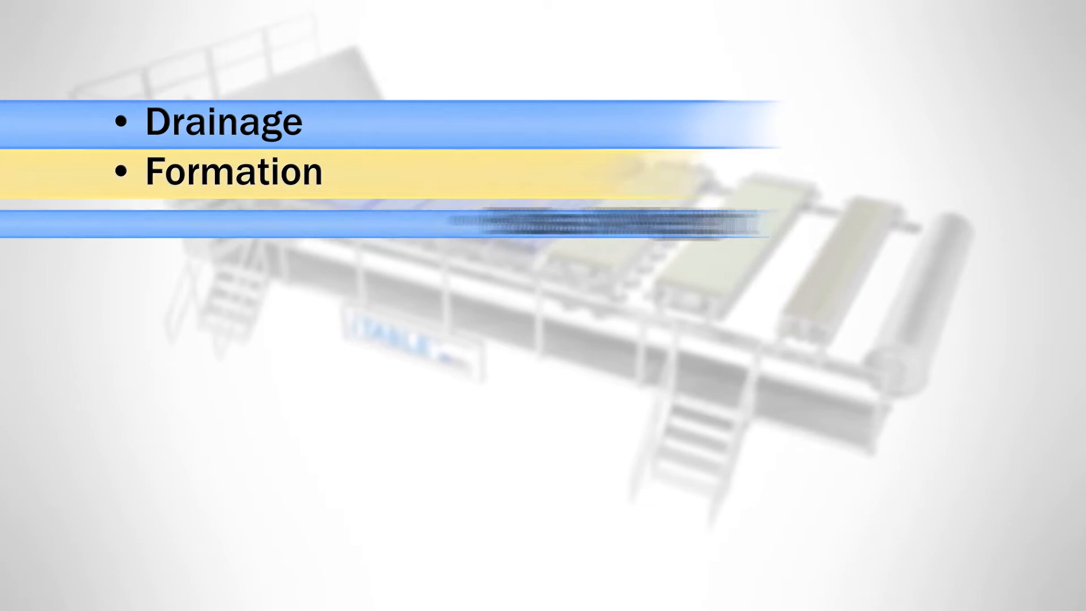